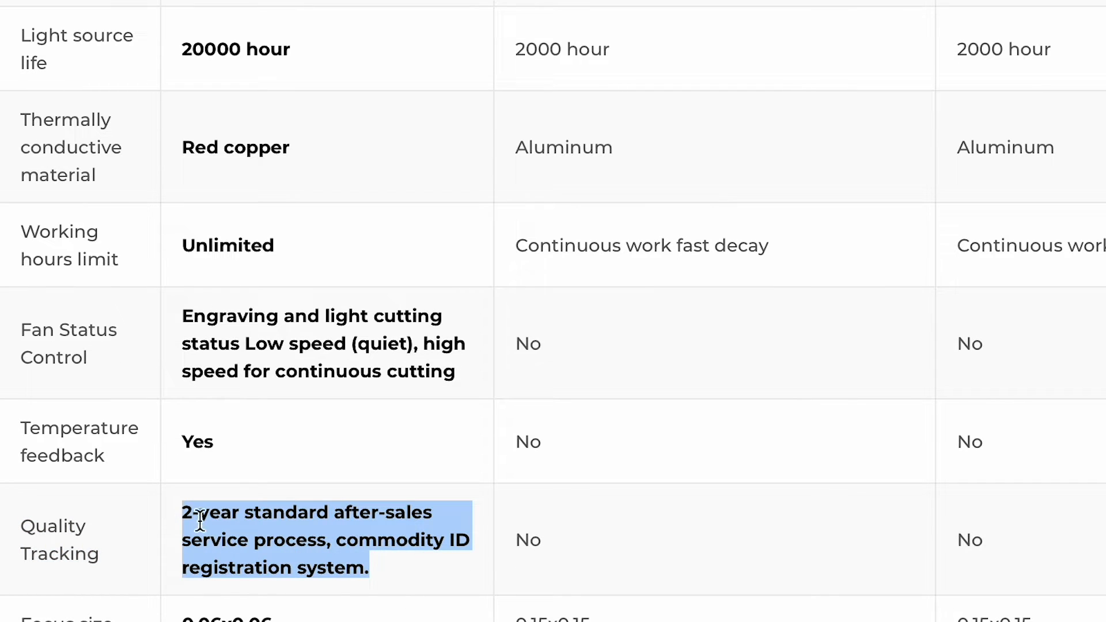
mouse_move(200, 49)
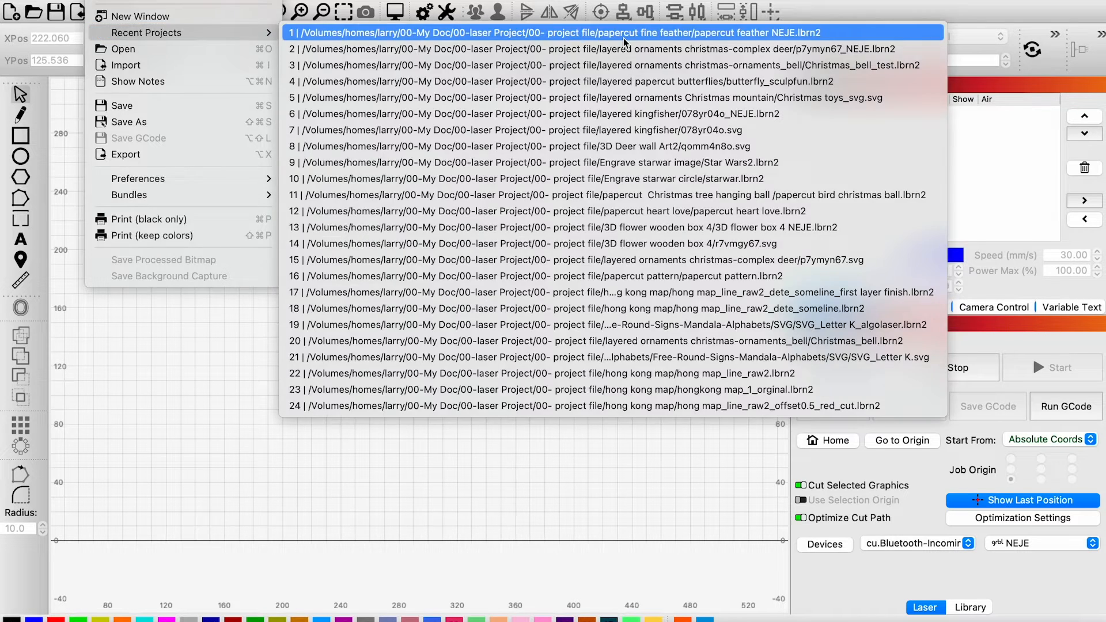
Open papercut feather NEJE.lbrn2 from LightBurn's recent projects
left_click(557, 33)
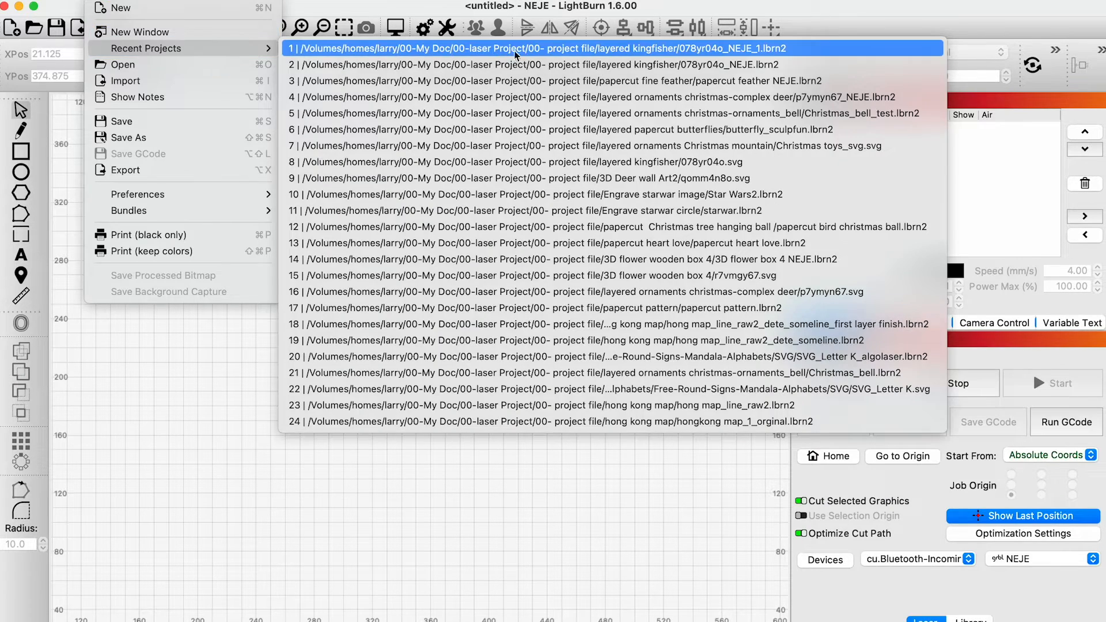
Open 078yr04o_NEJE_1.lbrn2 from the layered kingfisher recent projects
left_click(537, 48)
type("1")
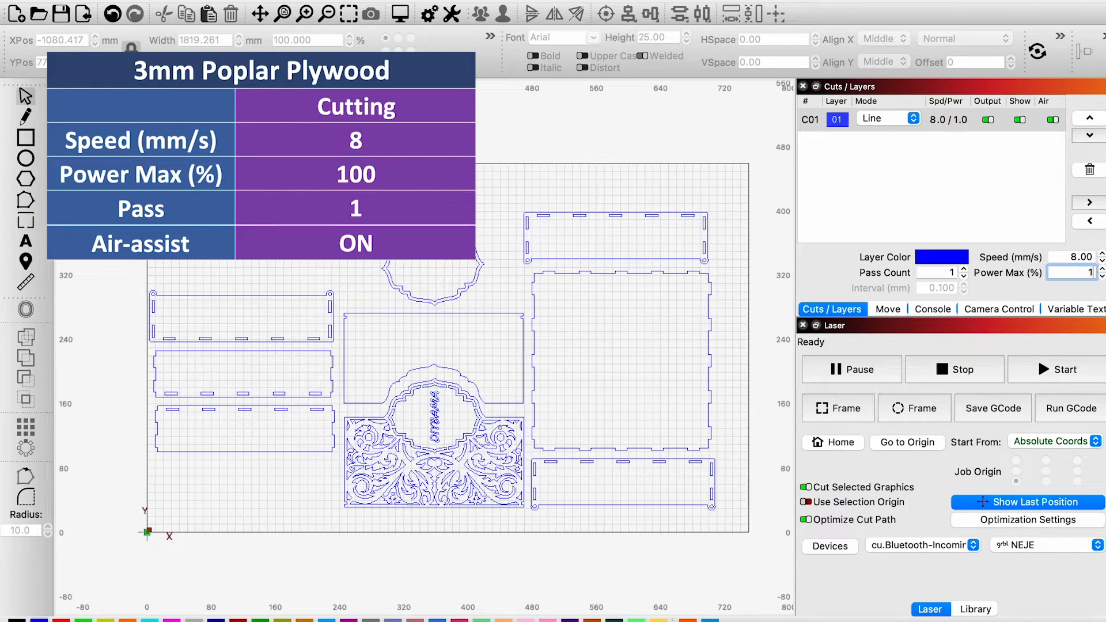
Set layer C01 to 8 mm/s speed and 100% max power
left_click(13, 13)
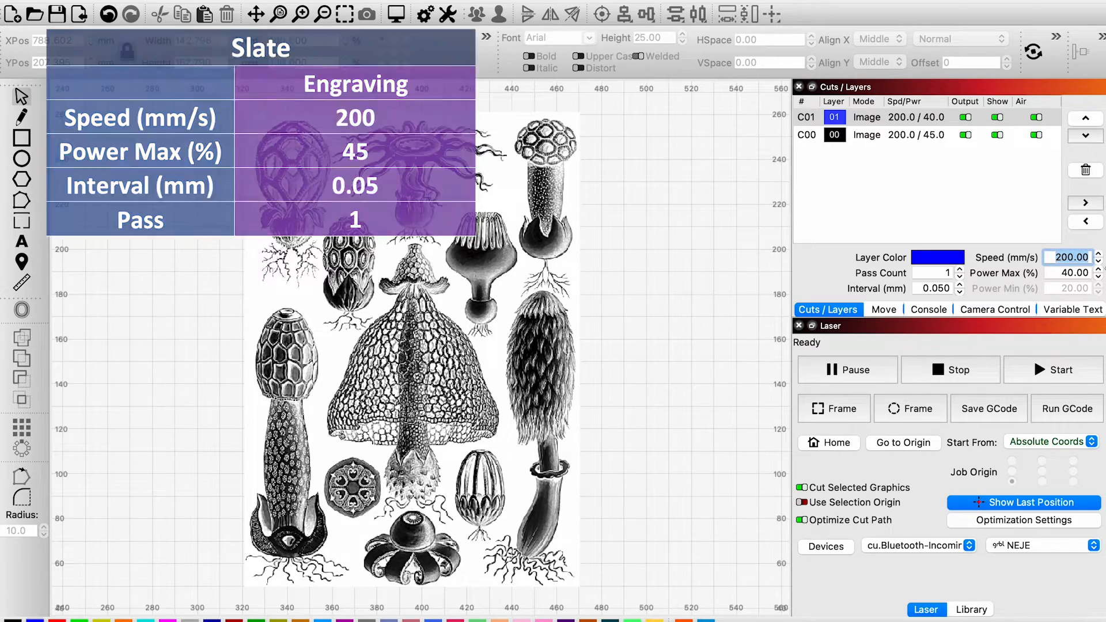
Give image layers C00 and C01 200 mm/s speed, 40/45% power, 0.05 interval
left_click(36, 13)
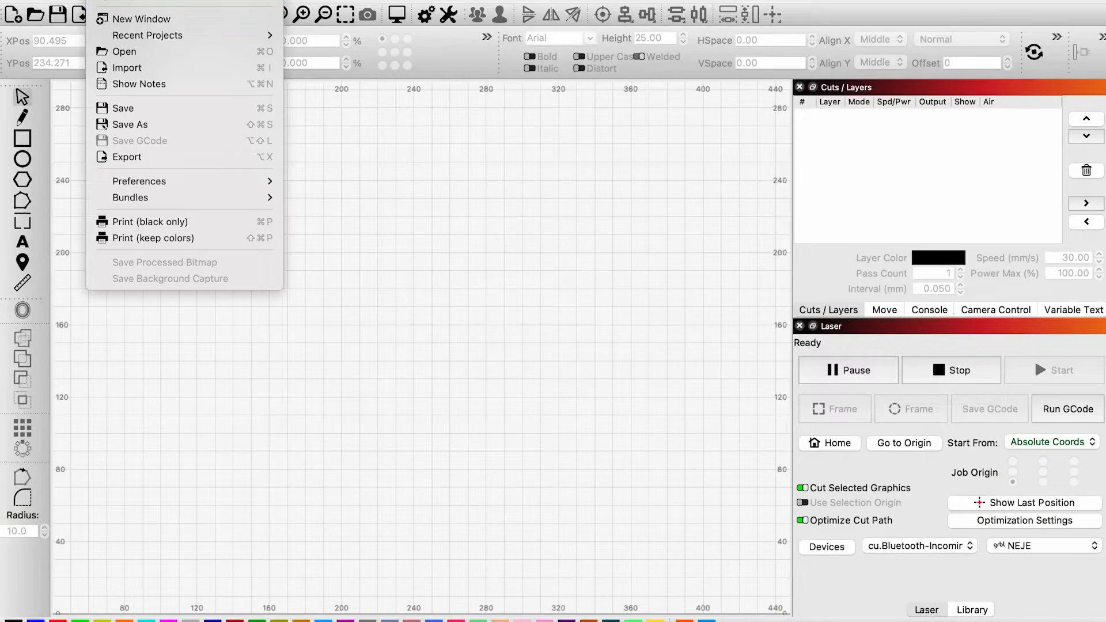
Open the Cut Settings Editor for layer C00 (30 mm/s, 100% power, one pass)
left_click(125, 51)
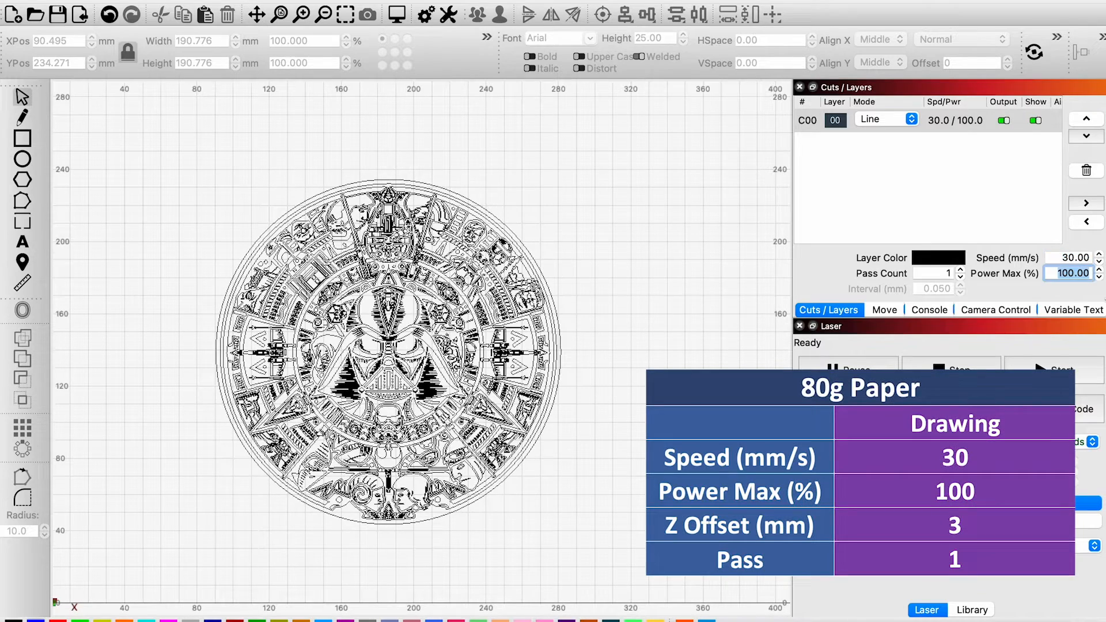
double_click(836, 119)
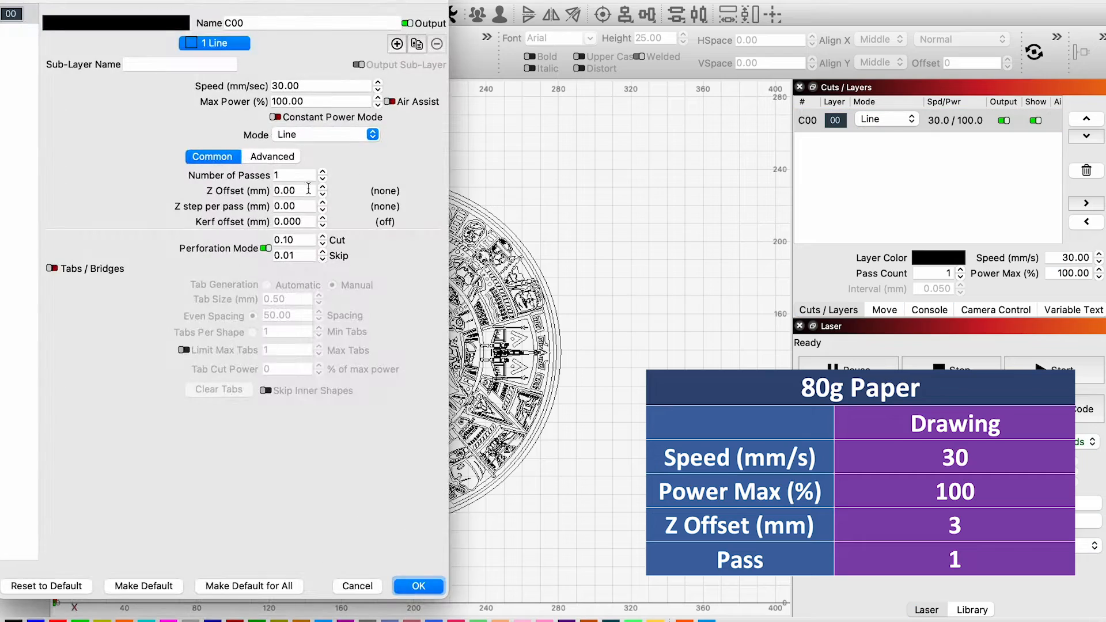
left_click(418, 586)
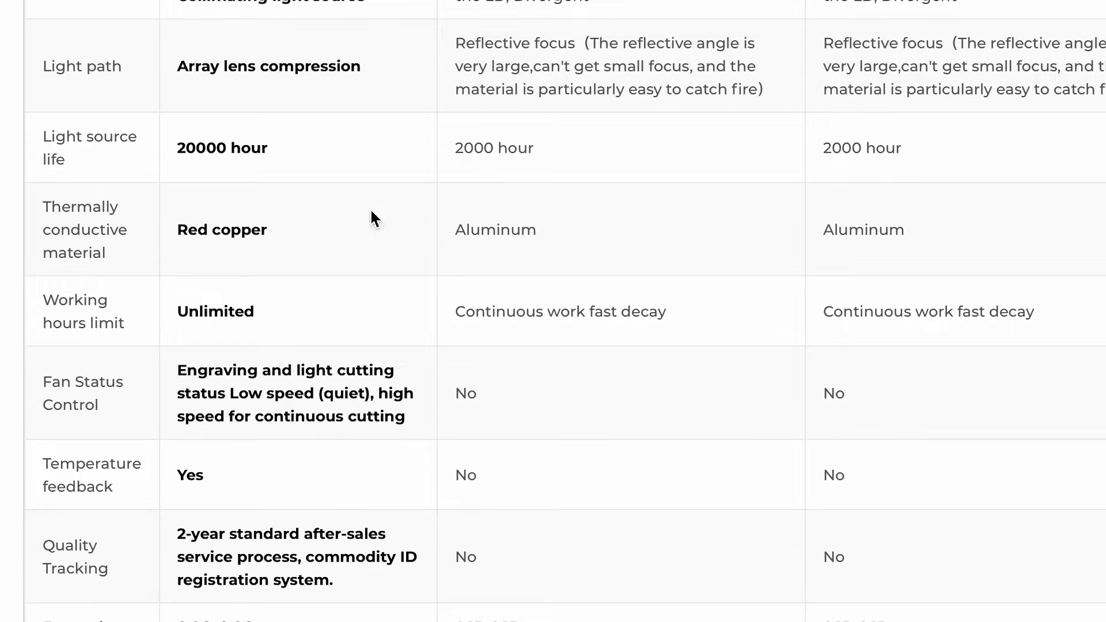
Scroll to the focus size row and highlight the Quality Tracking 2-year service text
scroll("down", 3)
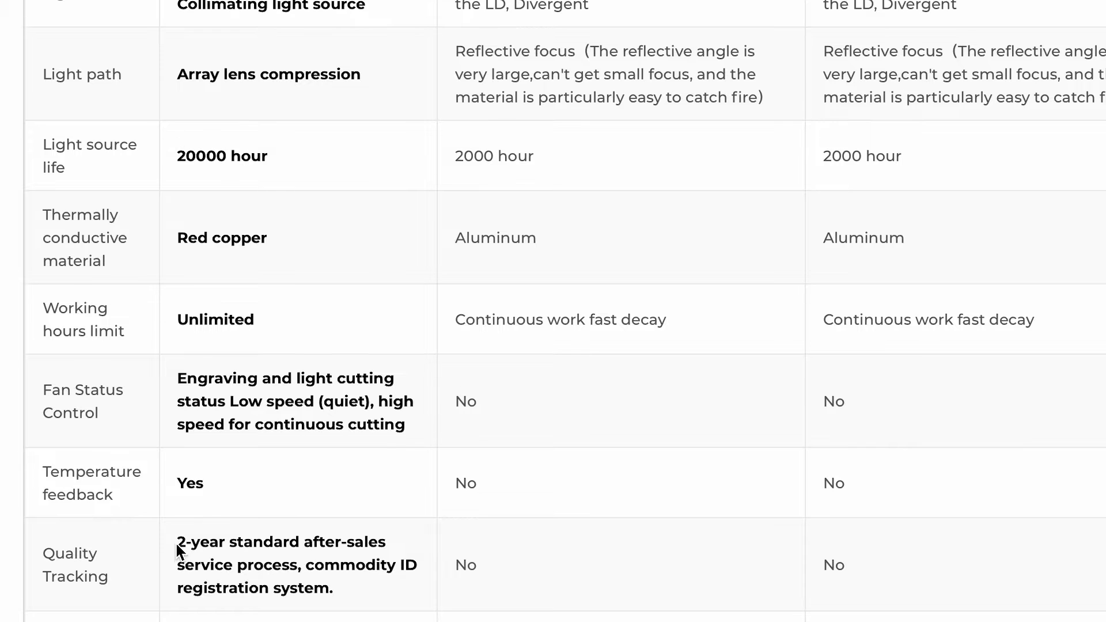
scroll("down", 3)
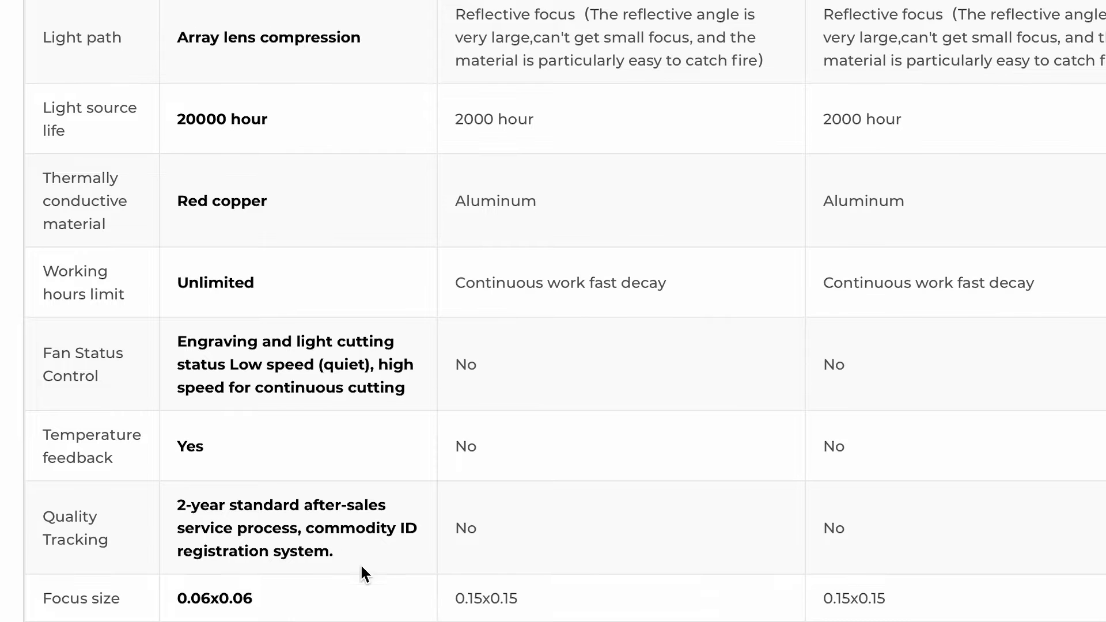
left_click_drag(178, 505, 335, 552)
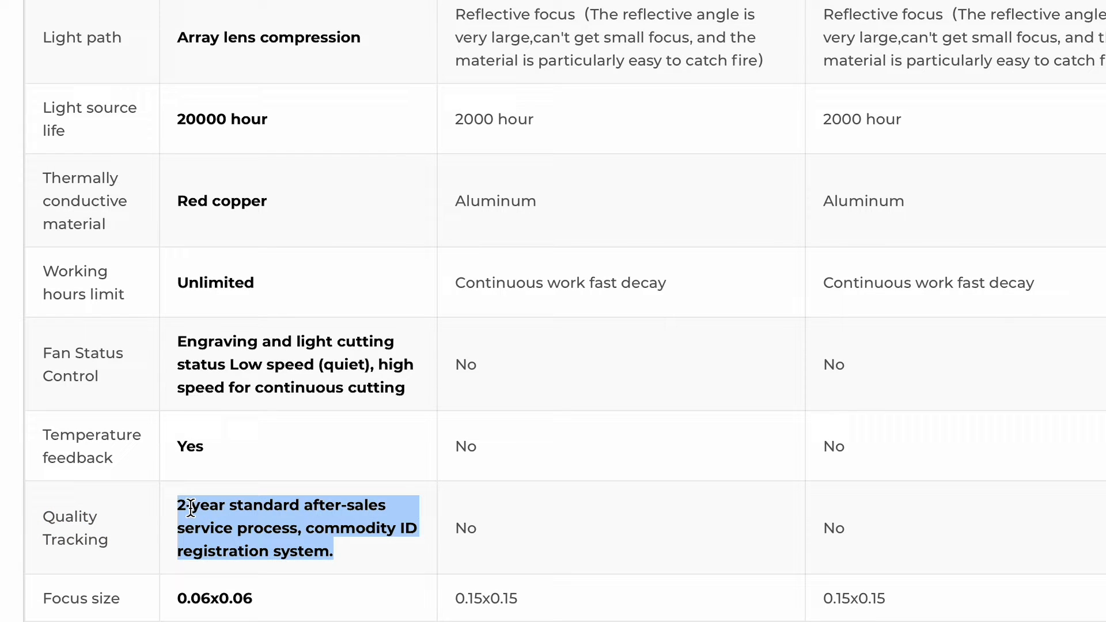